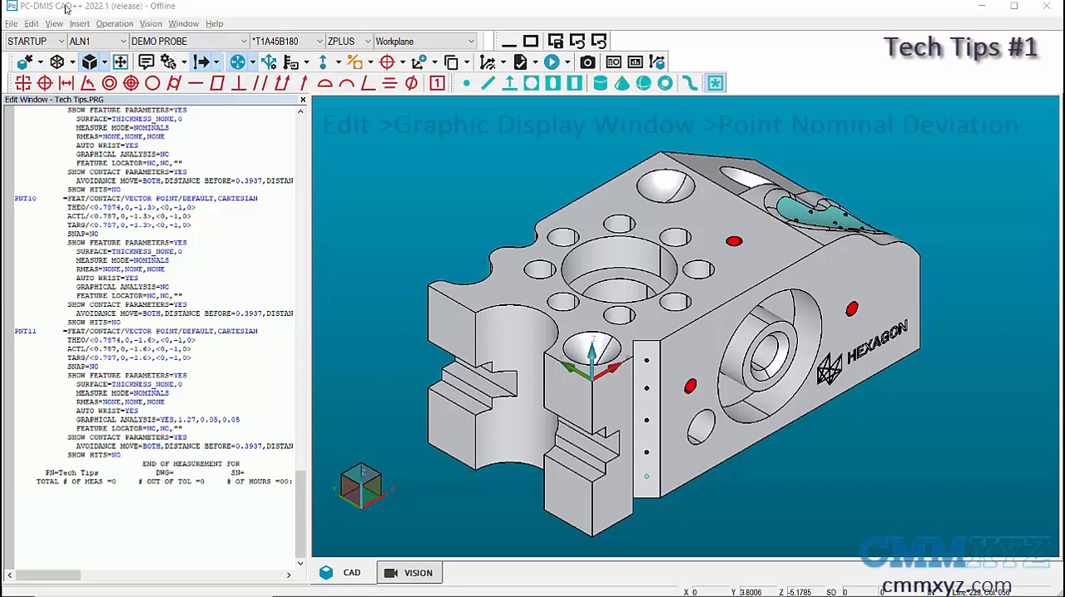
# - Open the Point Nominal Deviation tool from Edit > Graphic Display Window
pyautogui.click(31, 23)
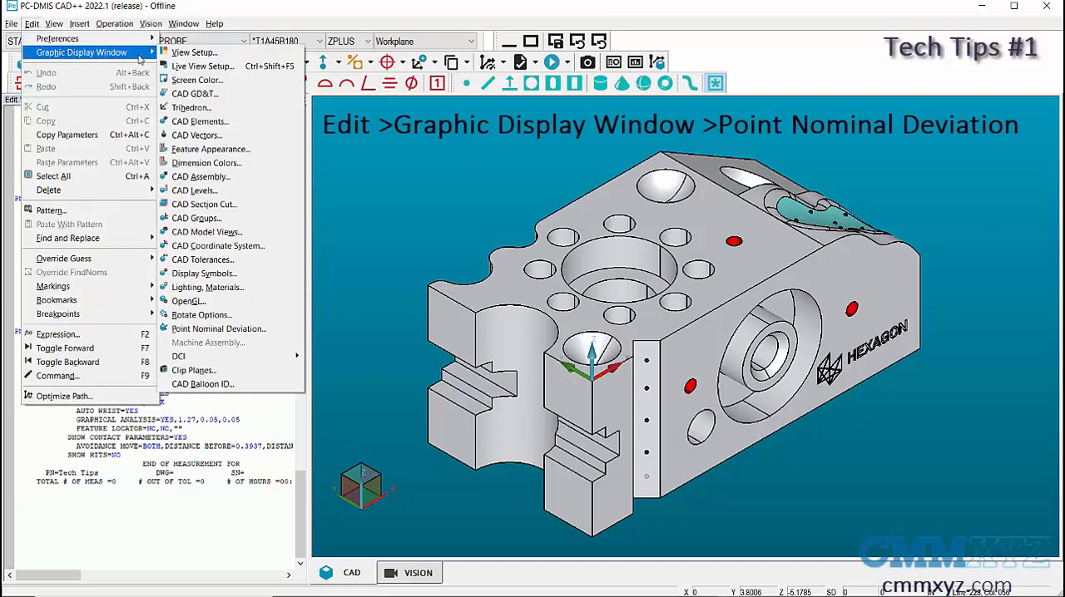
pyautogui.click(218, 328)
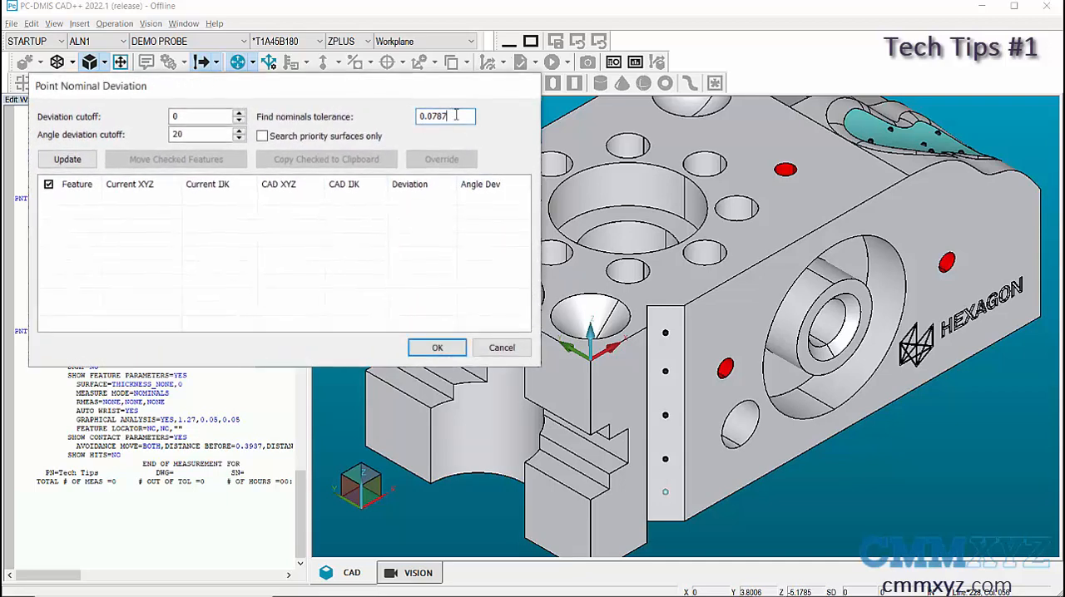
# - Trim the Find nominals tolerance value down to 0.07
pyautogui.press('BackSpace')
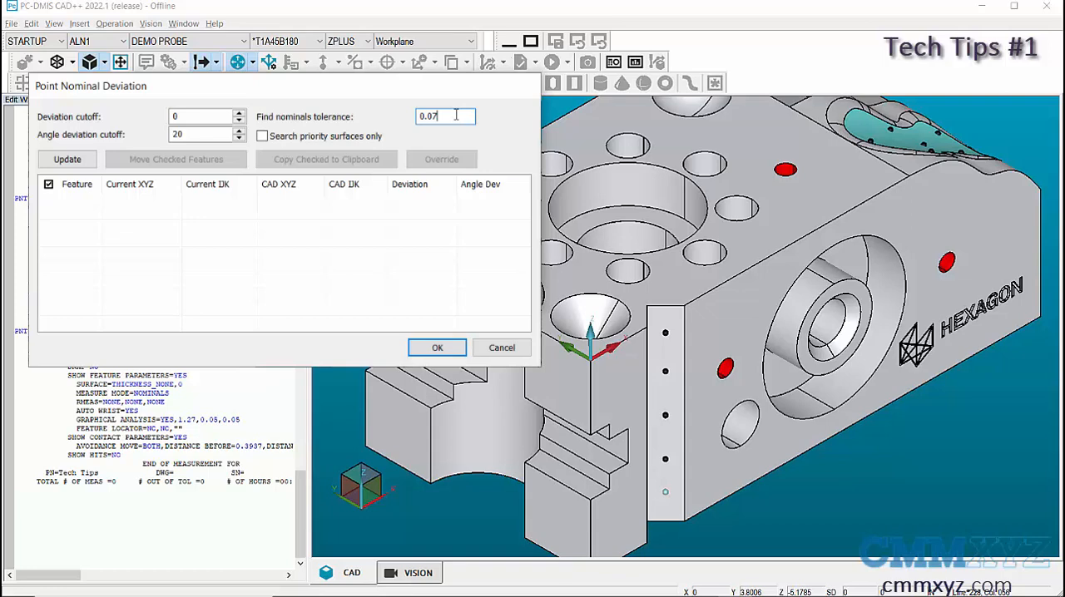
pyautogui.moveTo(233, 156)
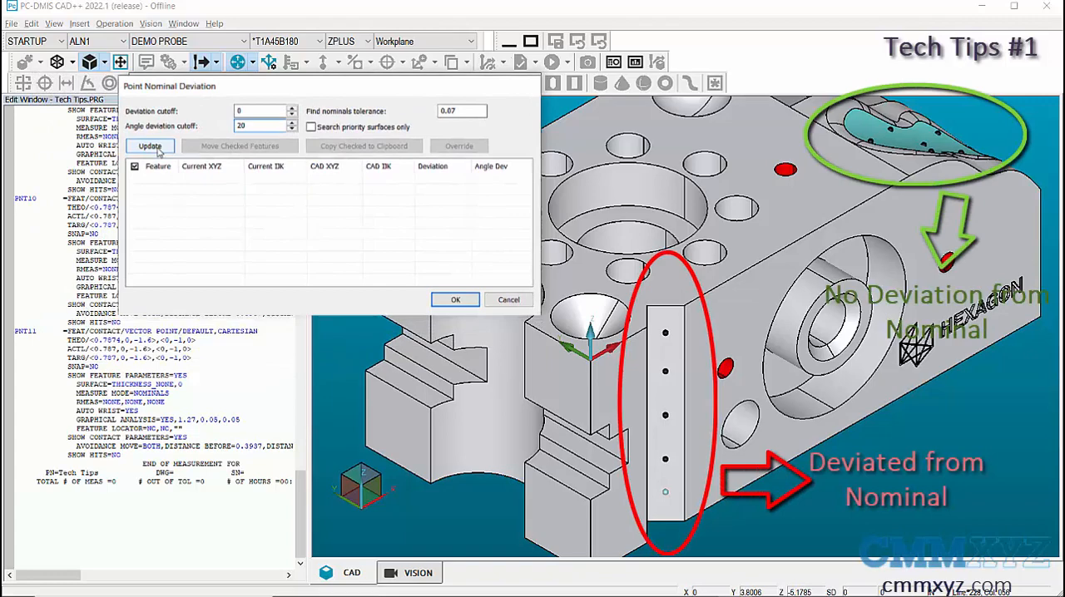
# - Check points against CAD with a 0.02 cutoff, listing PNT7–PNT11 at 0.1968
pyautogui.click(150, 145)
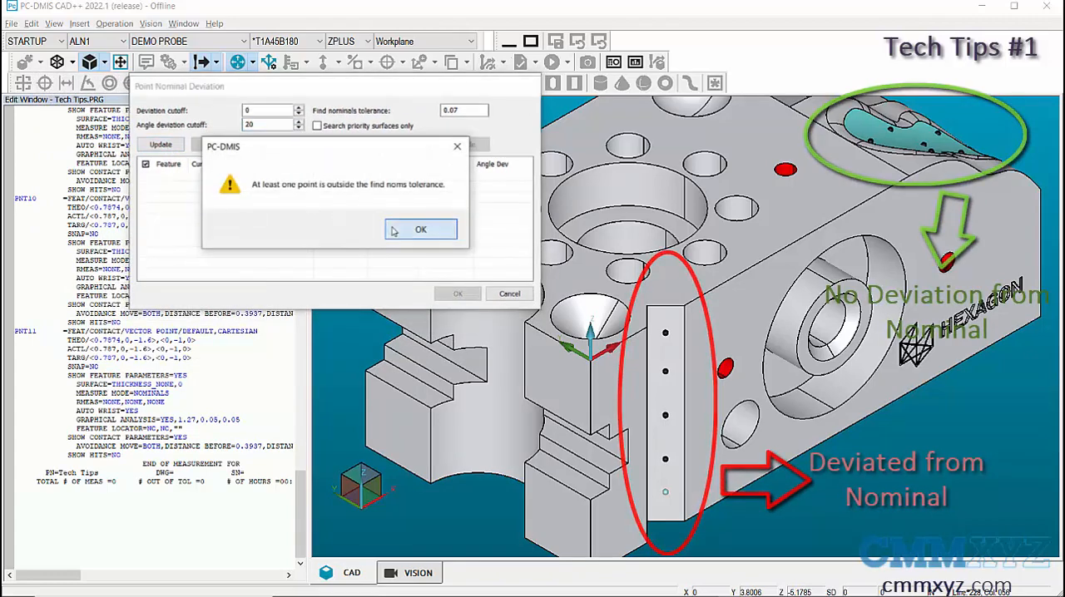
pyautogui.click(420, 230)
pyautogui.write('.02')
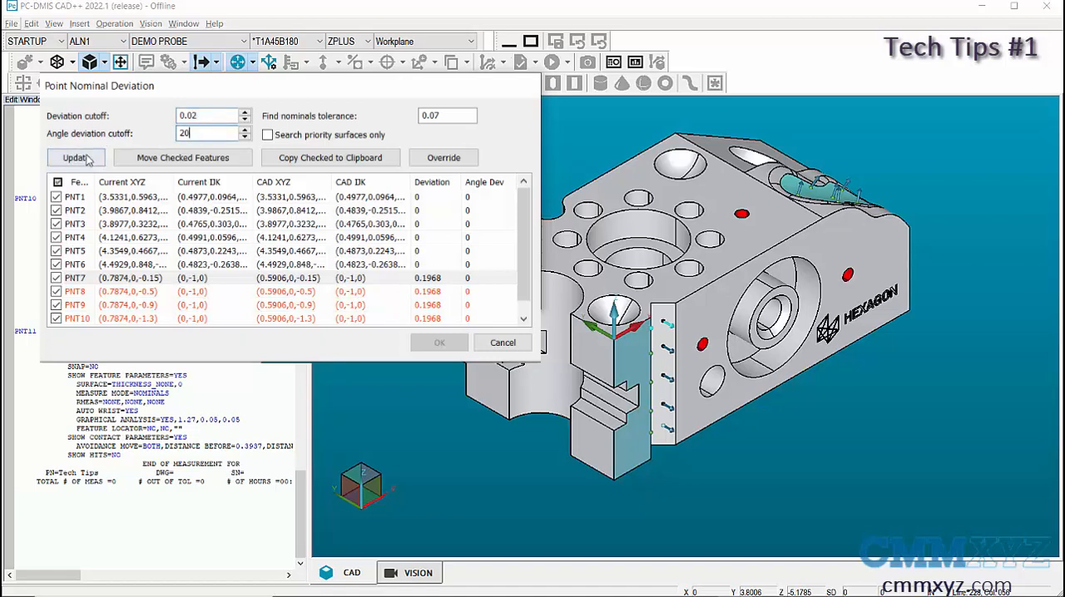
pyautogui.click(75, 157)
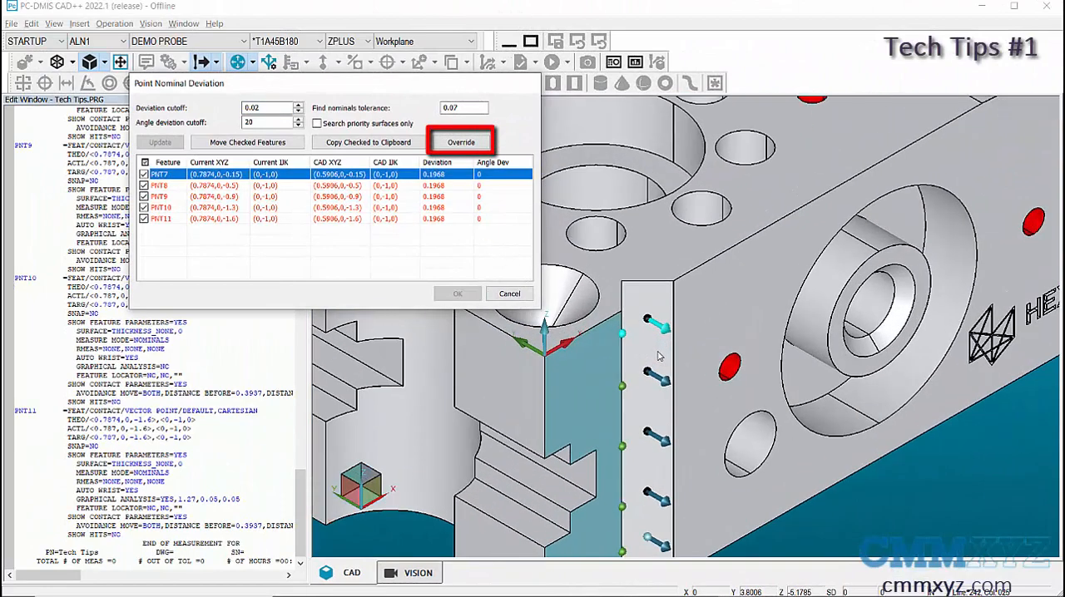
# - Override PNT7 with the second CAD candidate nominal at (0.8858, 0.0984, -0.15)
pyautogui.click(461, 141)
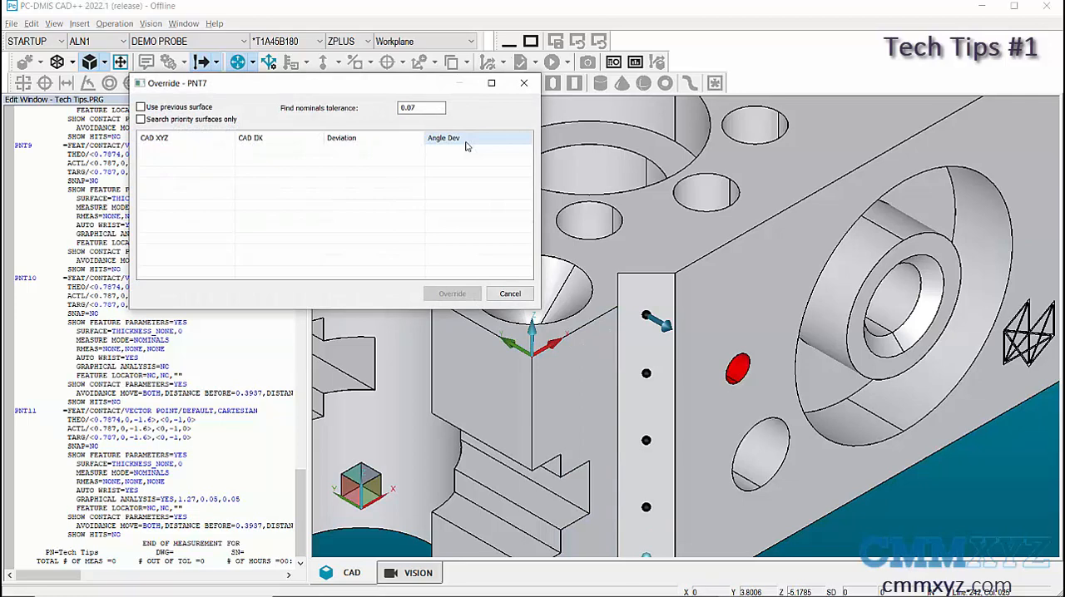
pyautogui.moveTo(630, 373)
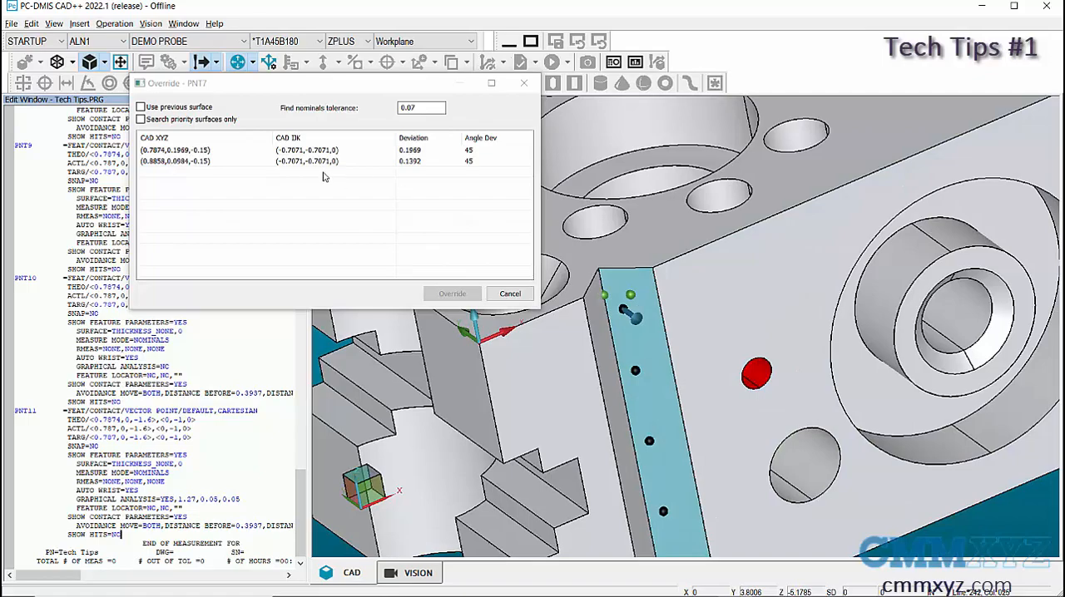
pyautogui.moveTo(451, 294)
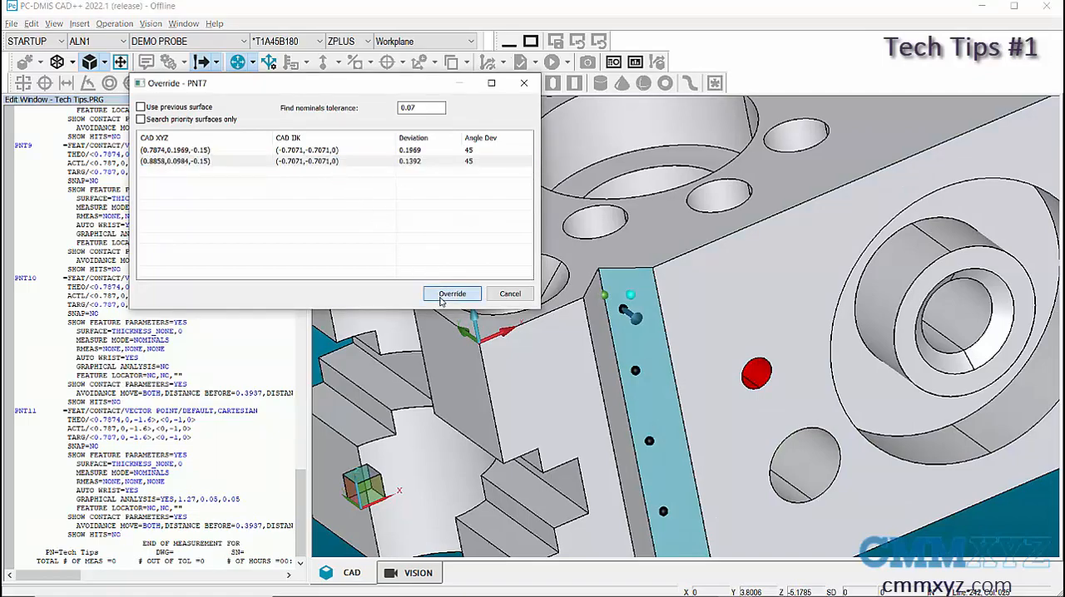
pyautogui.click(452, 294)
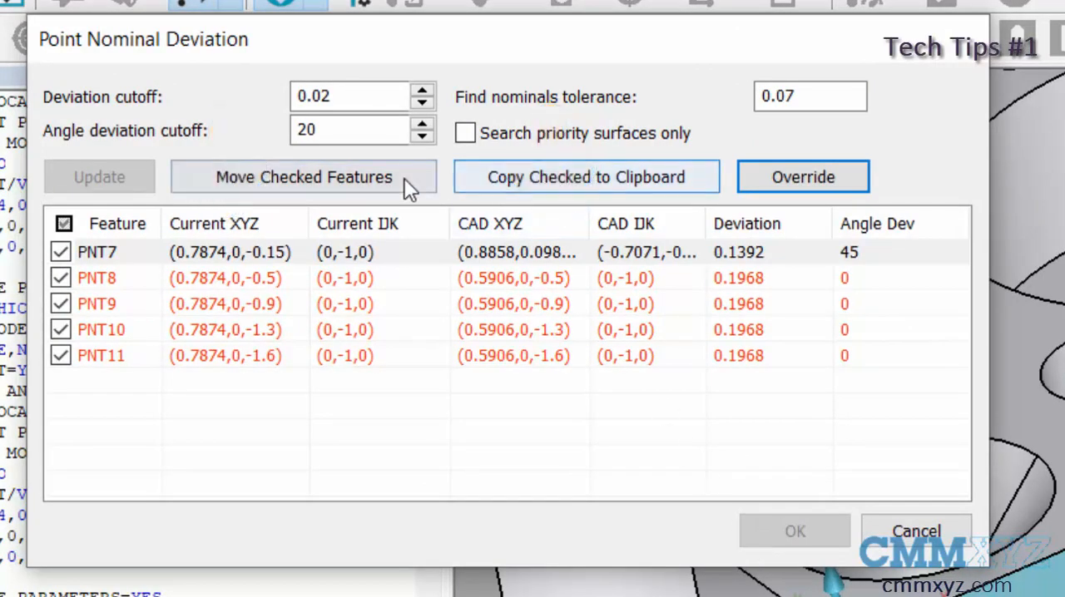
# - Move checked points PNT7–PNT11 onto their CAD nominals and accept with OK
pyautogui.click(303, 177)
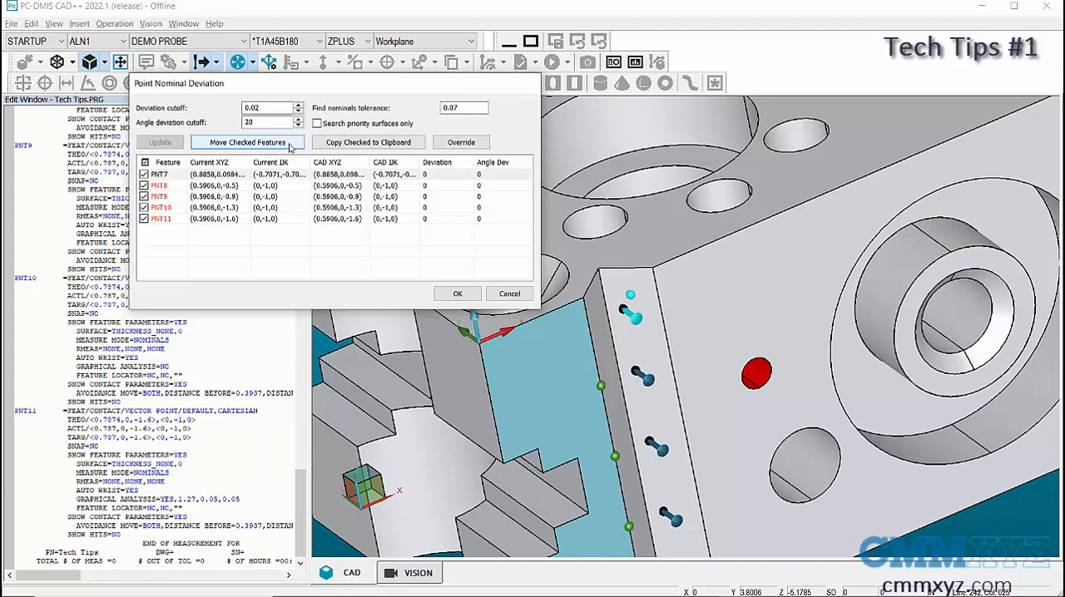
pyautogui.click(247, 142)
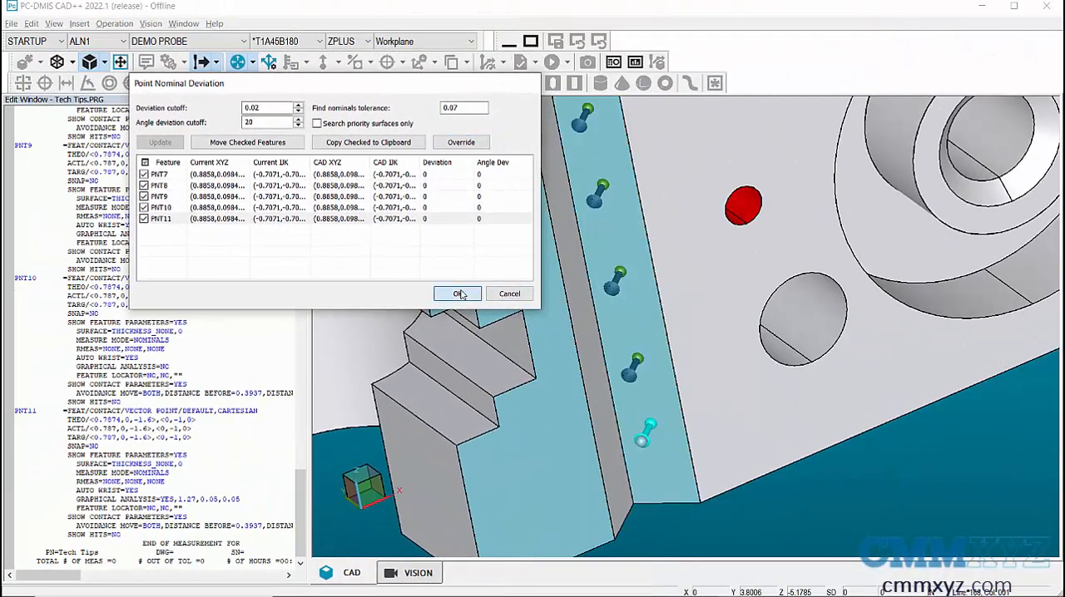
pyautogui.click(456, 293)
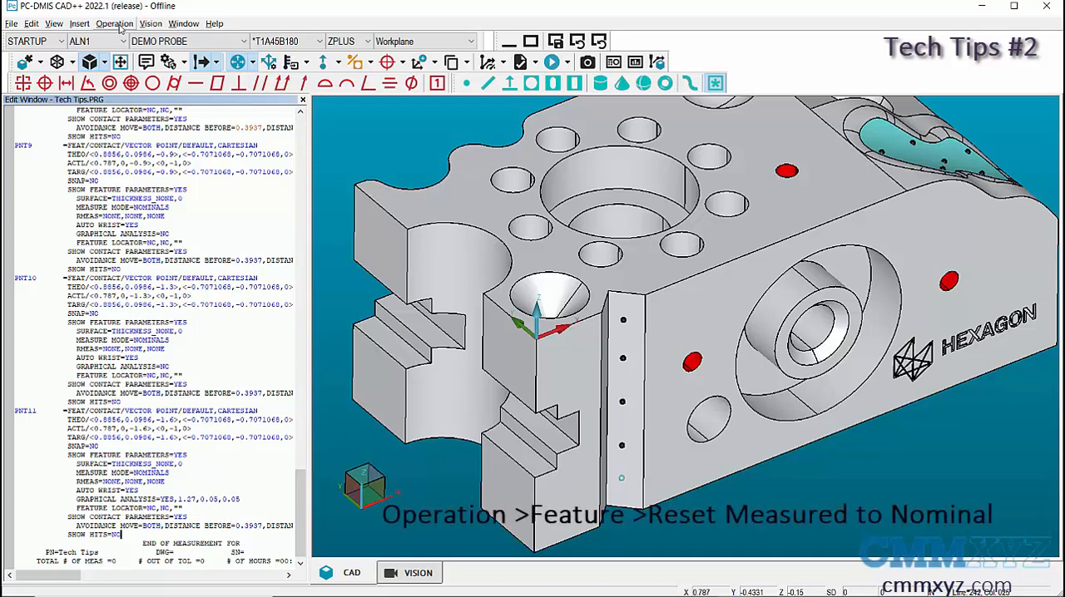
# - Reset measured values to nominals for all features via Operation > Features
pyautogui.click(115, 24)
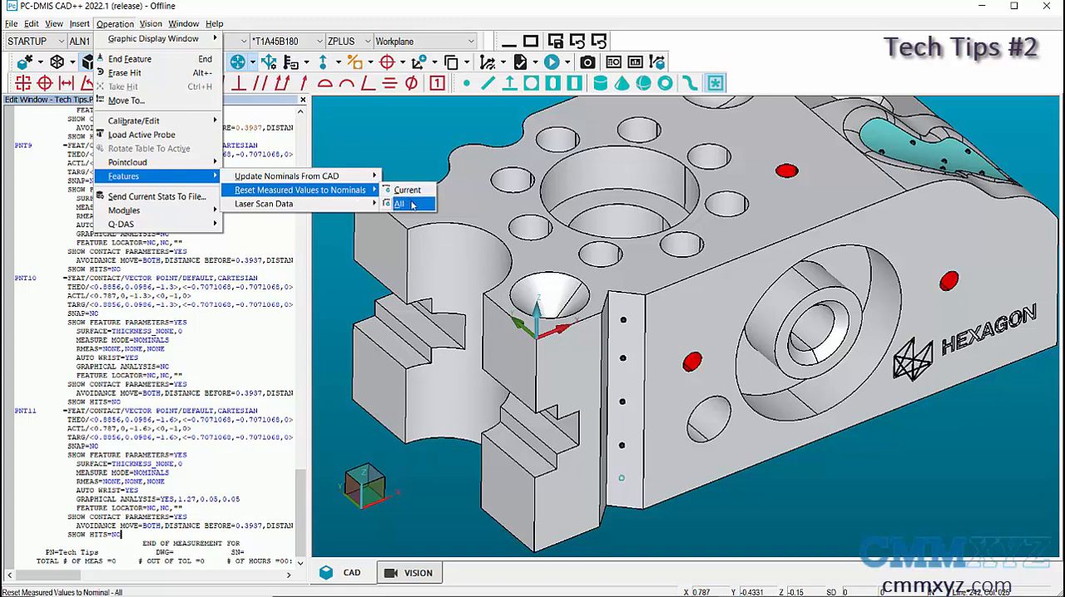
pyautogui.click(400, 204)
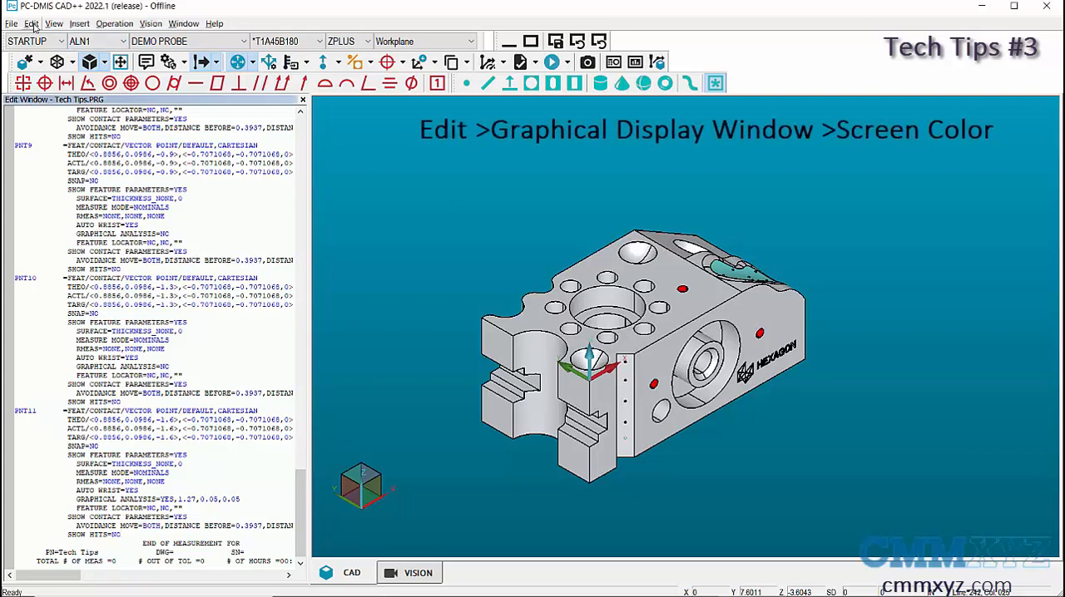
# - Open the Screen Color settings and keep the background gradient set to Bottom
pyautogui.click(31, 23)
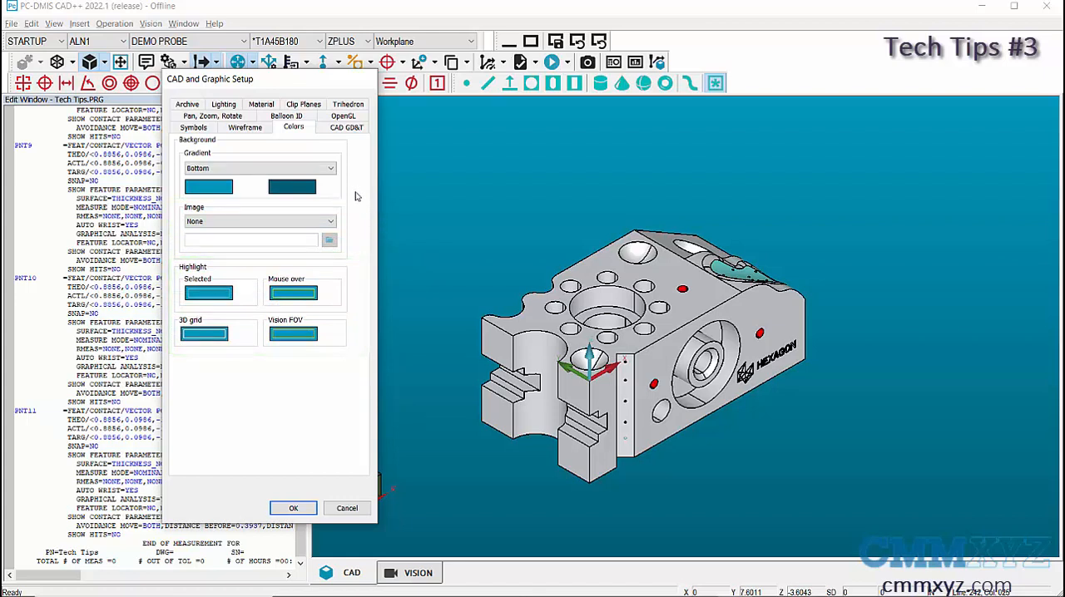
pyautogui.click(331, 168)
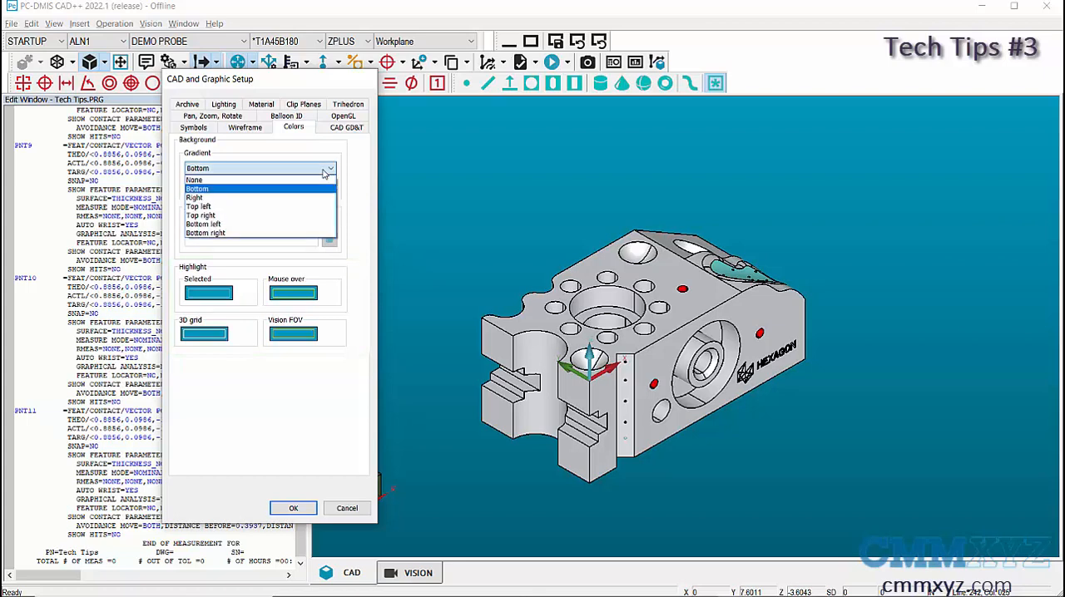
pyautogui.click(197, 189)
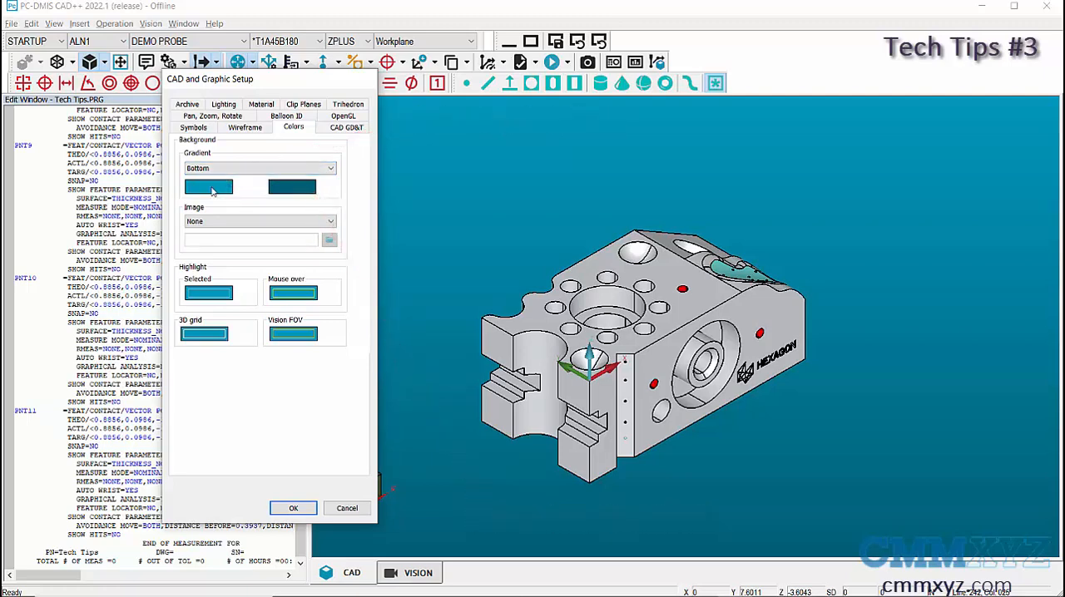
# - Set the background gradient colours to light cyan and dark blue, then apply
pyautogui.click(208, 187)
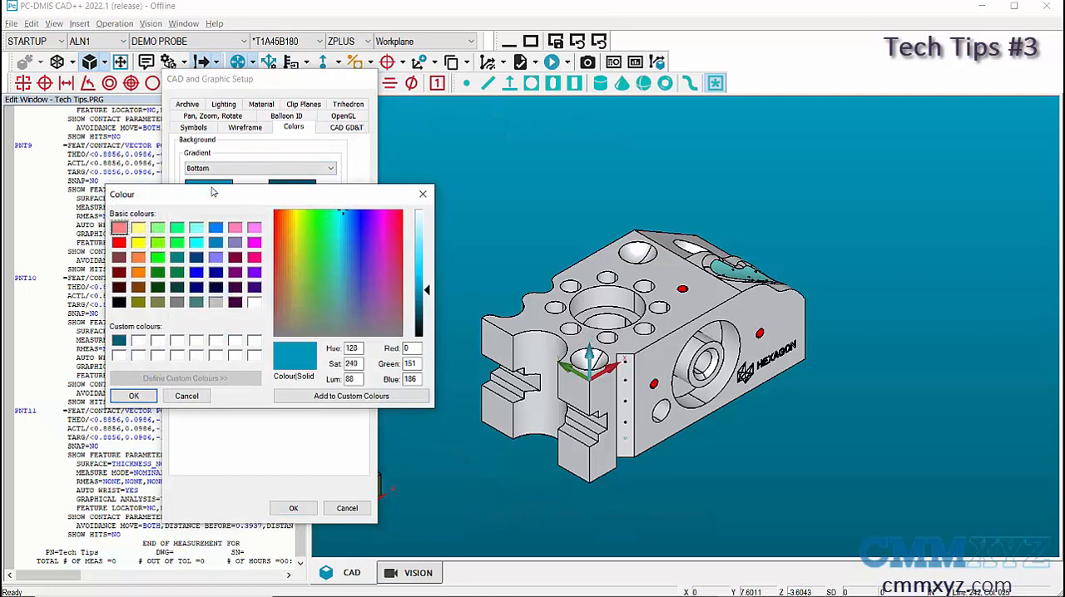
pyautogui.click(196, 227)
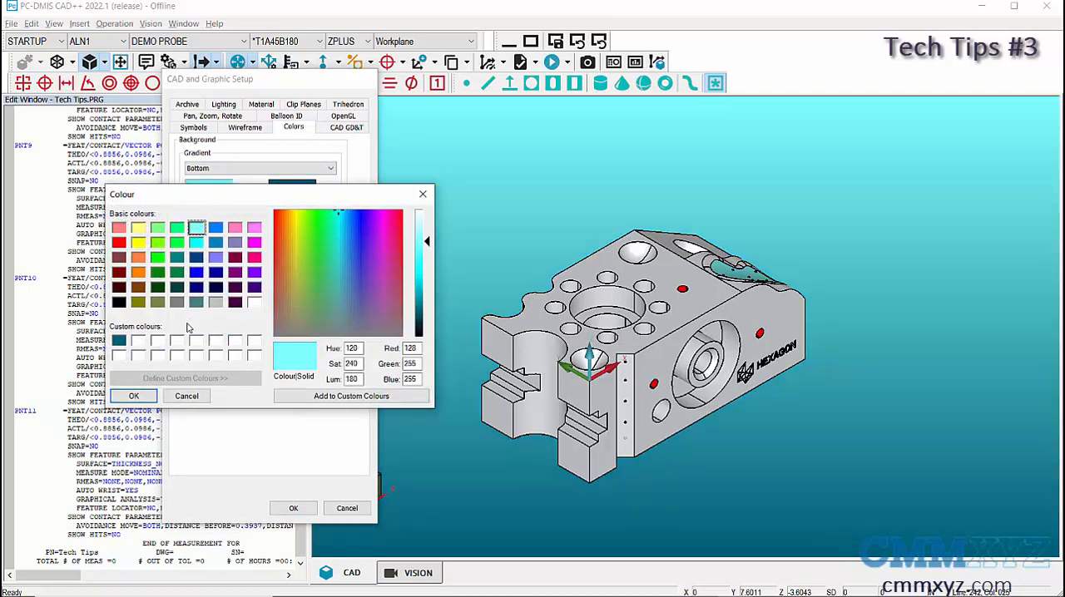
pyautogui.click(133, 395)
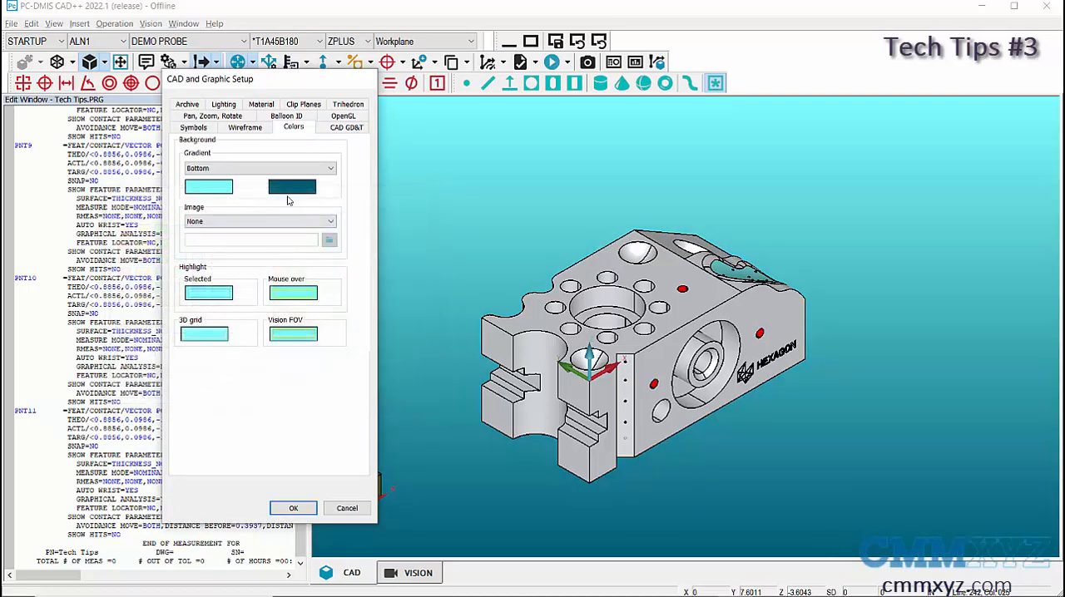
pyautogui.click(291, 186)
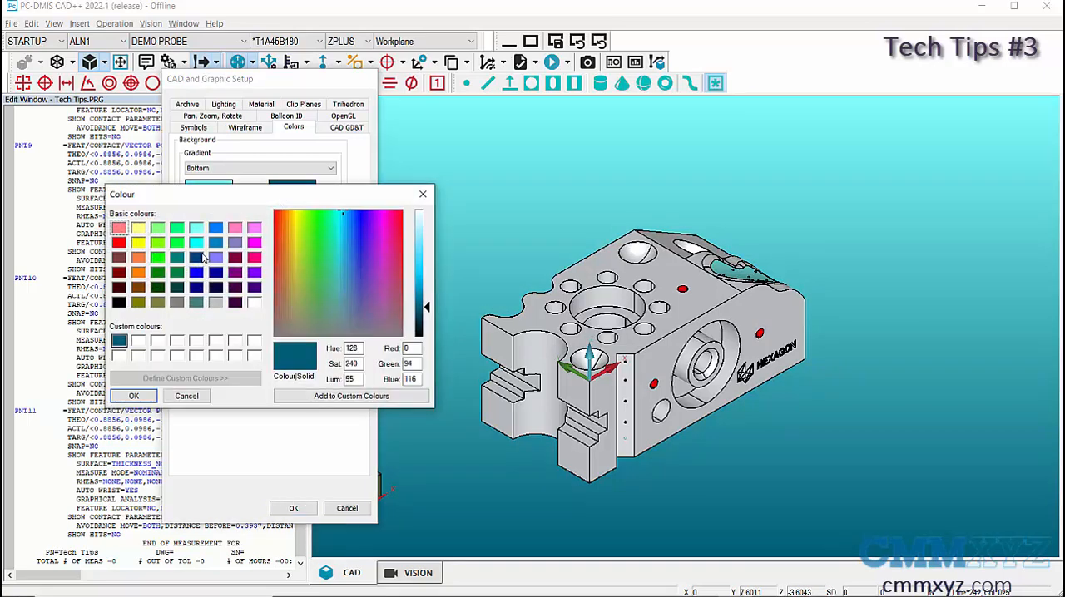
pyautogui.click(133, 395)
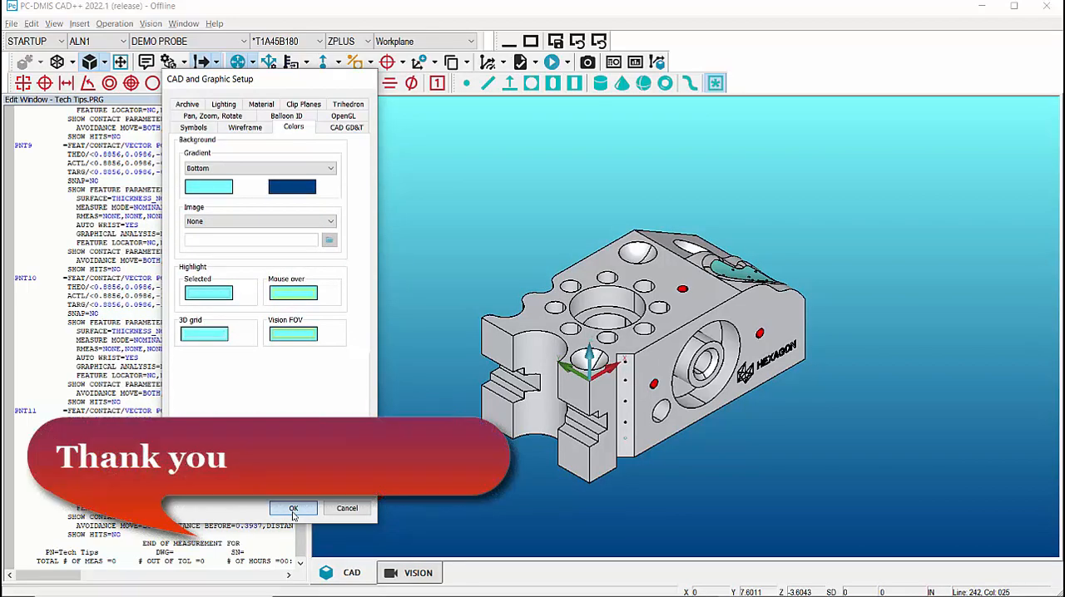
pyautogui.click(292, 509)
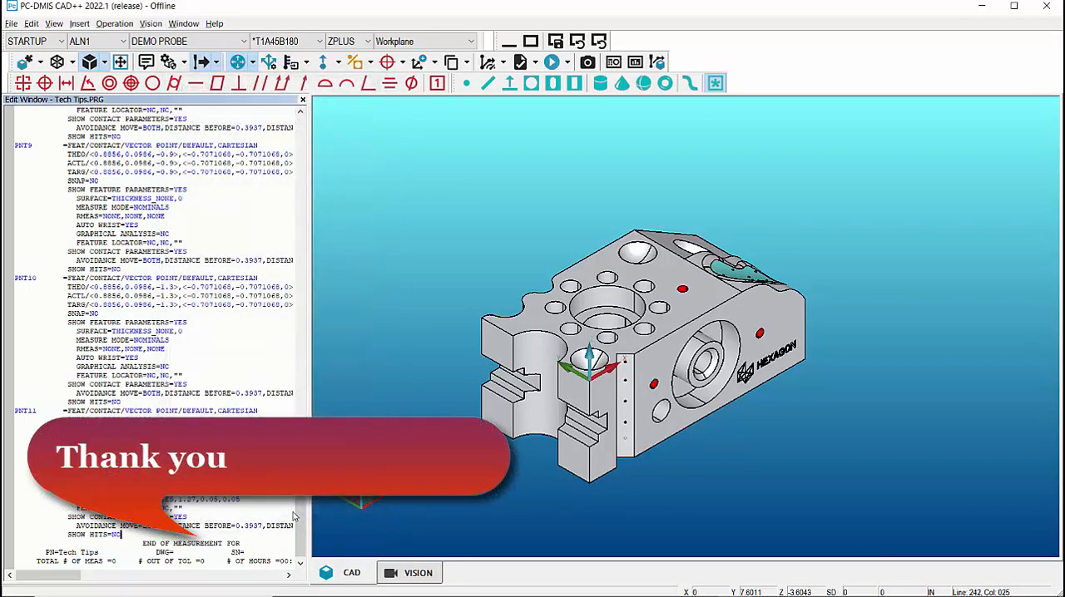